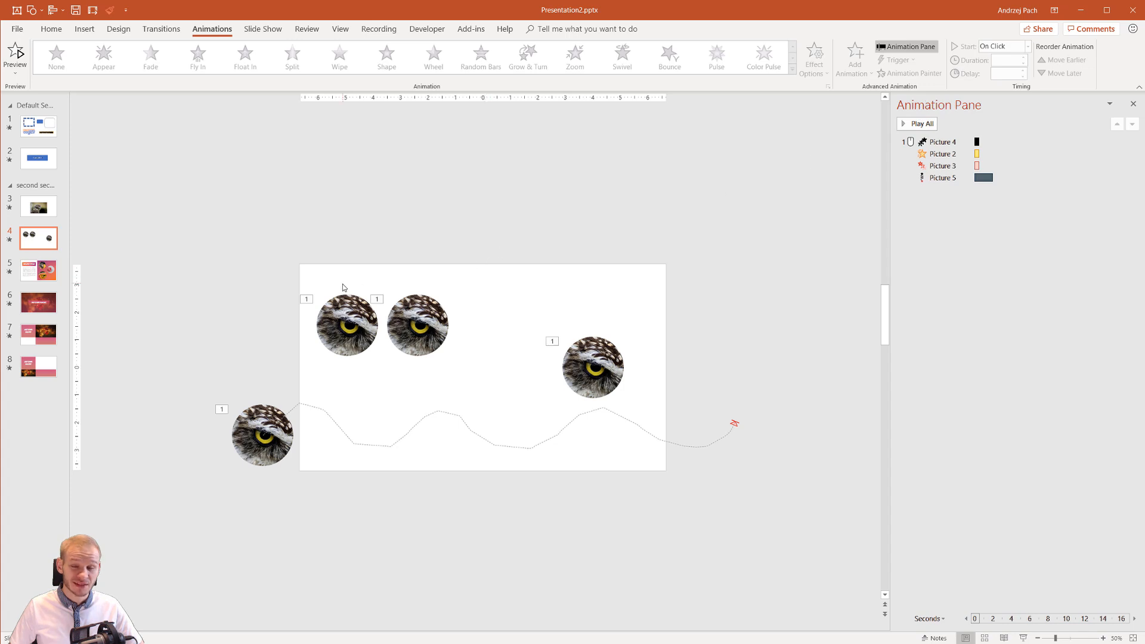
mouse_move(286, 251)
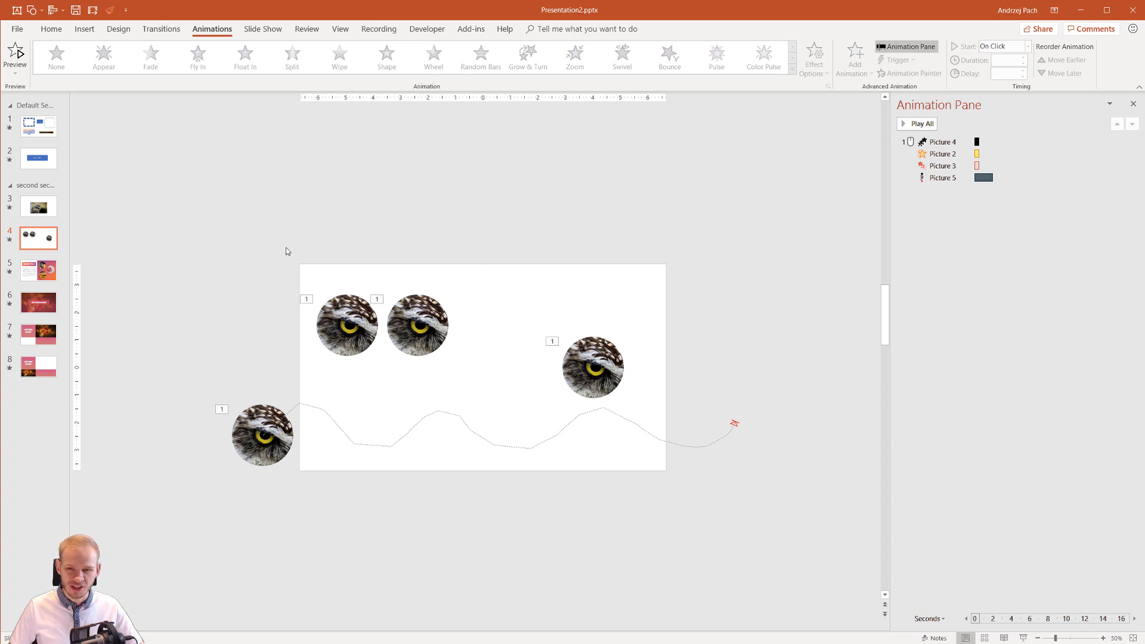
Step: Lengthen Picture 4's zoom, then delay Pictures 2 and 3 by 2.25 seconds and lengthen them
left_click(938, 142)
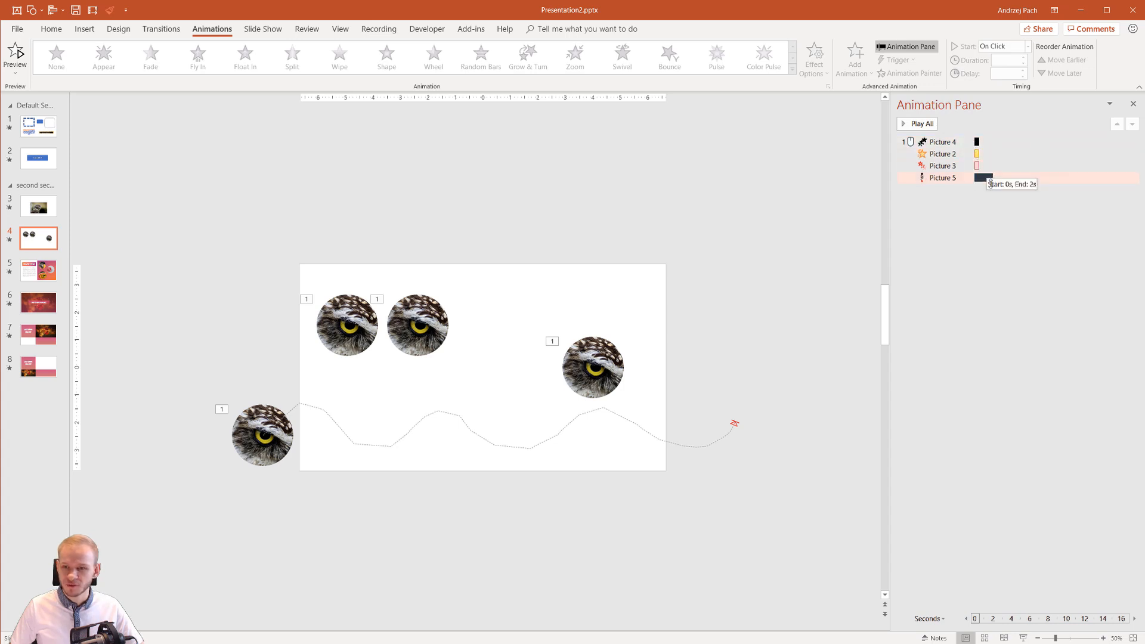
left_click(944, 141)
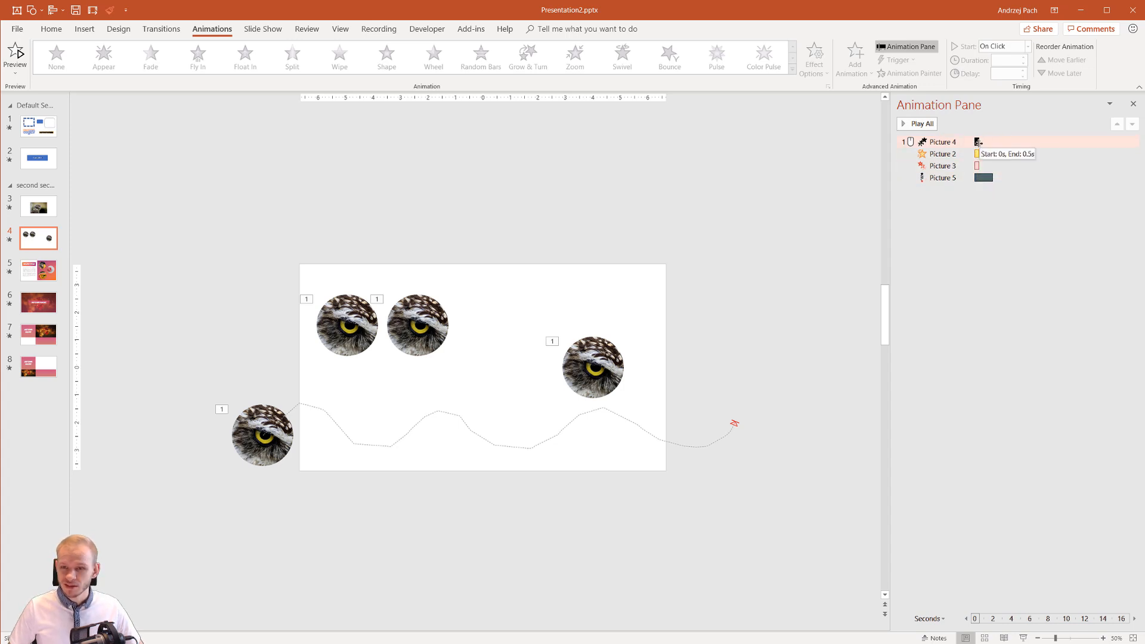
left_click(1133, 142)
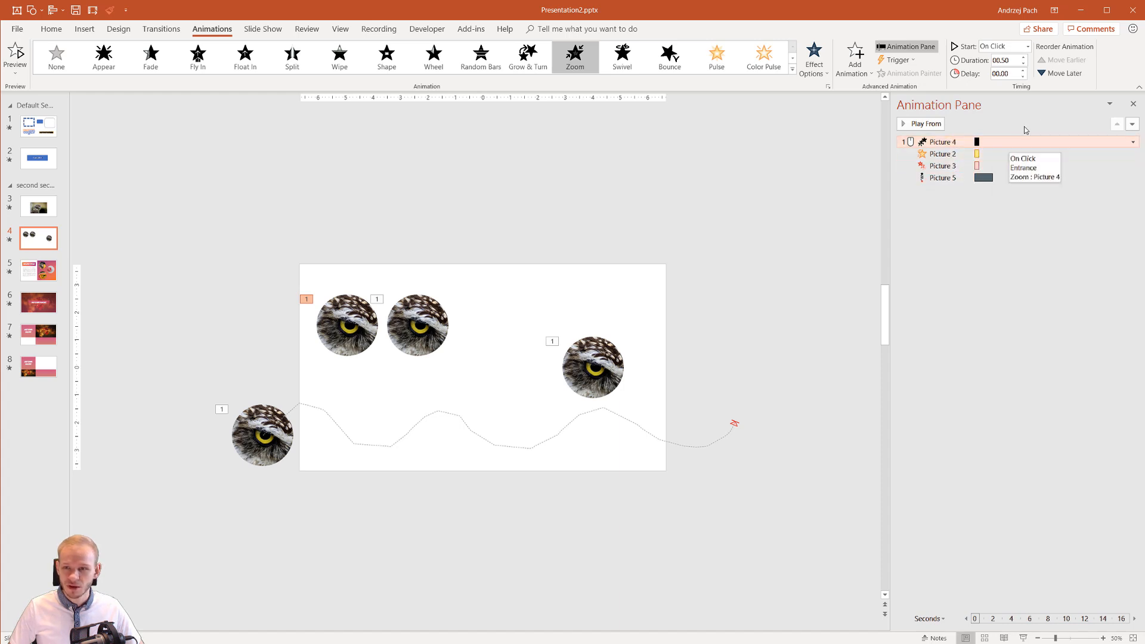
left_click(1024, 57)
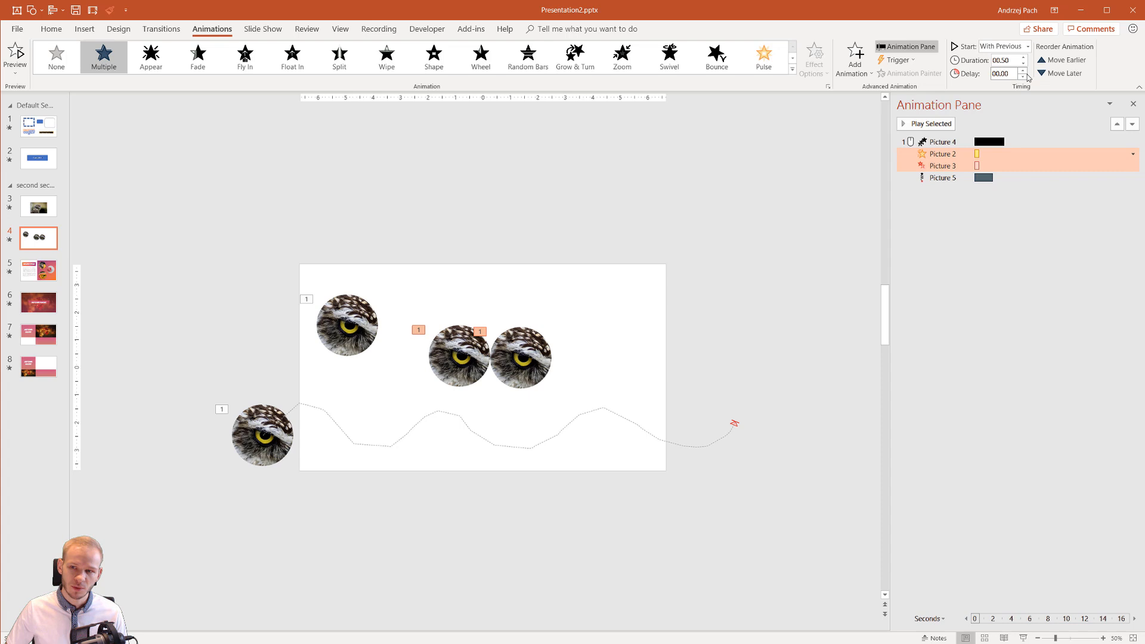
left_click(1026, 71)
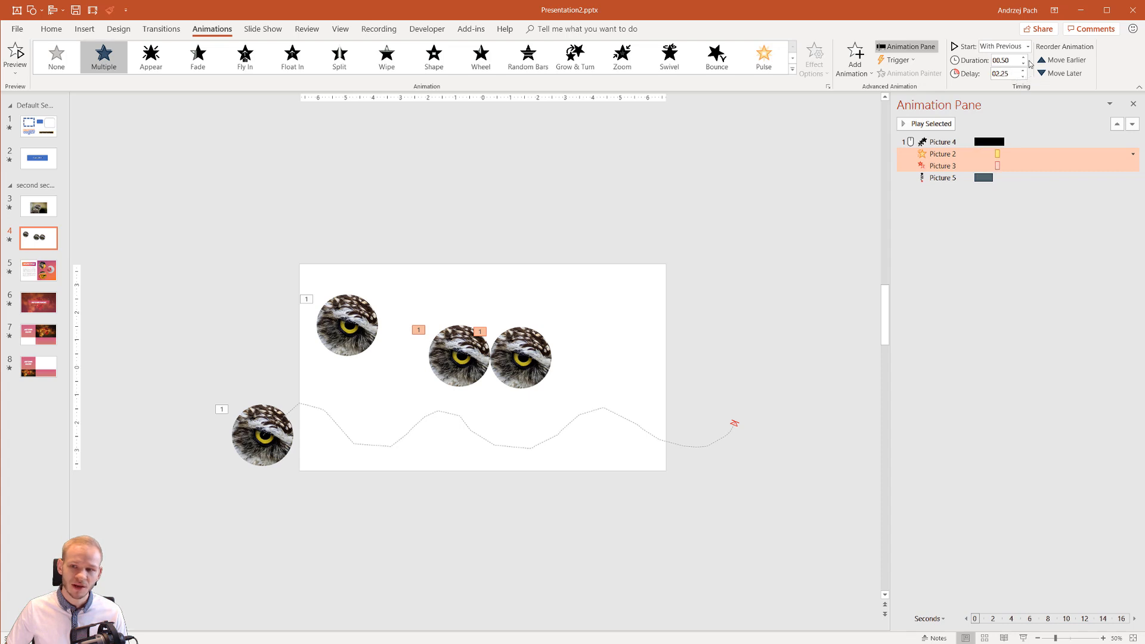
left_click(1025, 58)
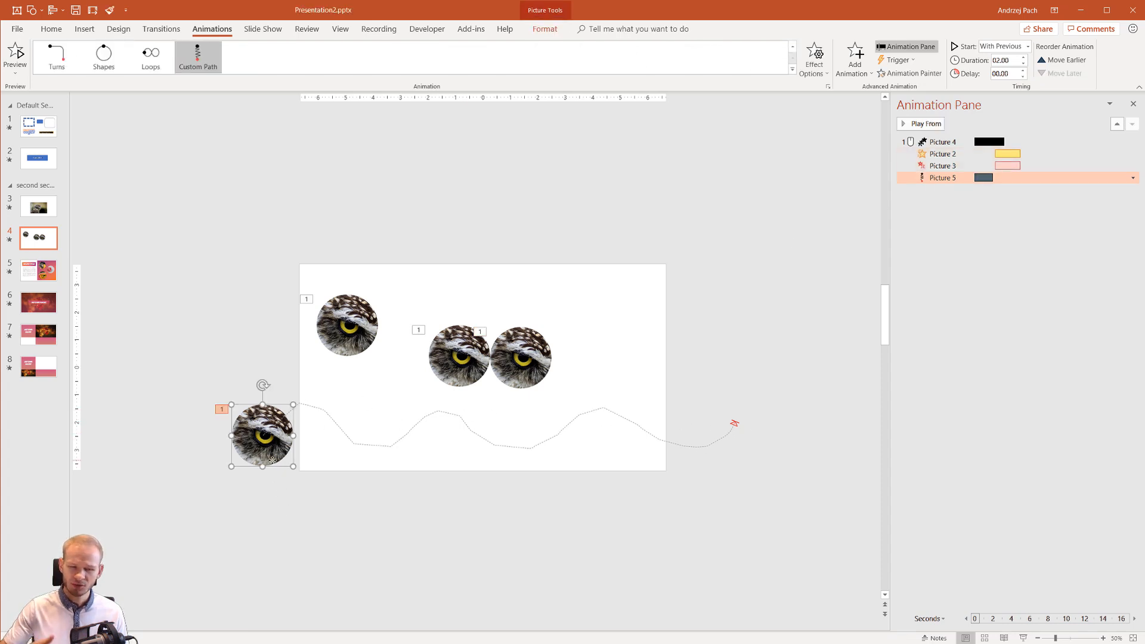
mouse_move(879, 218)
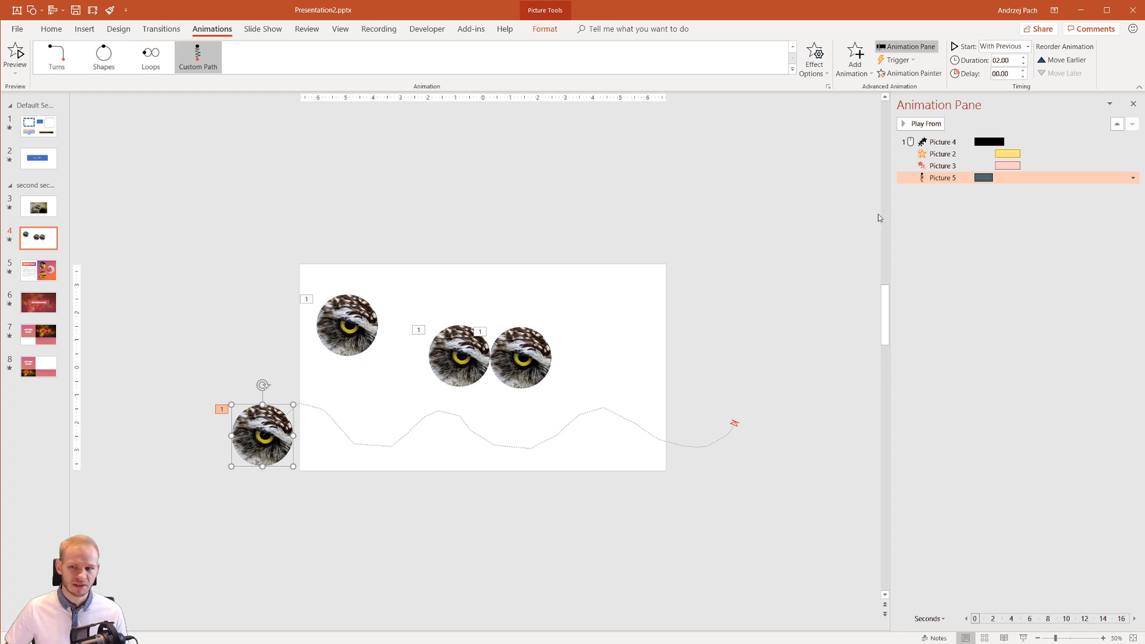
Step: Increase the Picture 5 motion-path animation's duration by two increments
left_click(1022, 58)
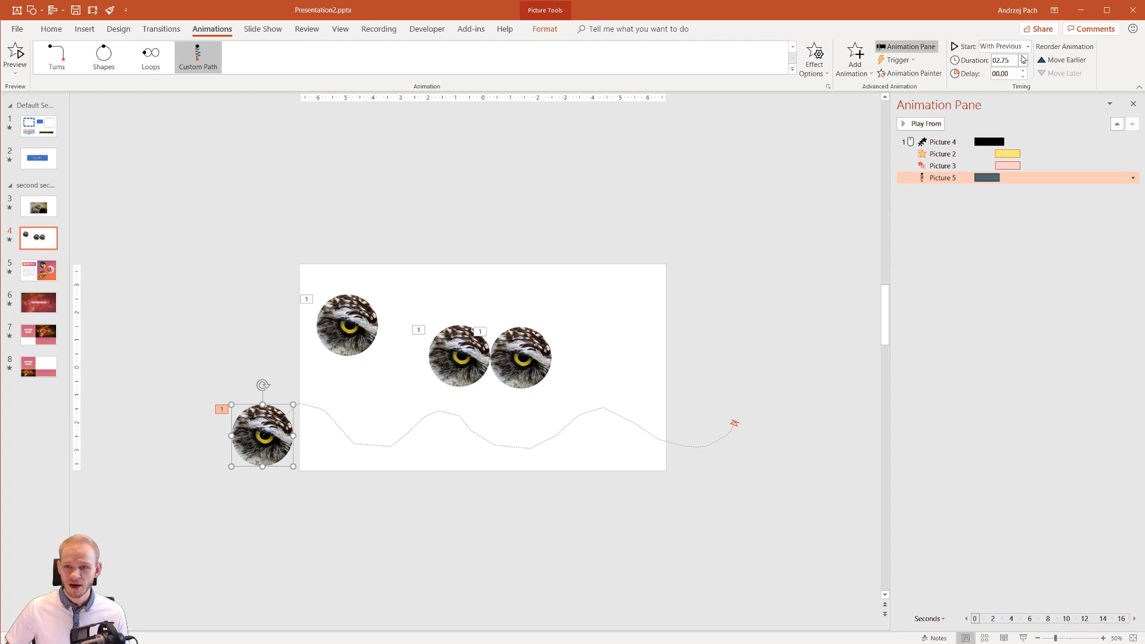
left_click(1023, 58)
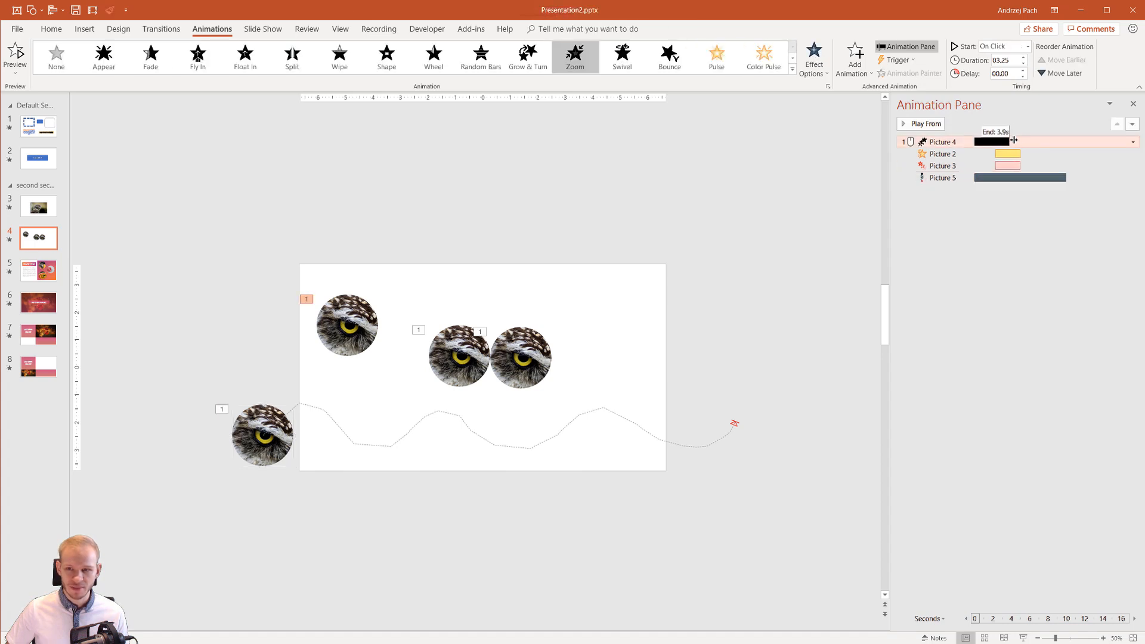
Step: Stretch Picture 4's zoom bar to about 6.3 seconds and select the top-left owl eye
left_click_drag(1011, 141, 1017, 141)
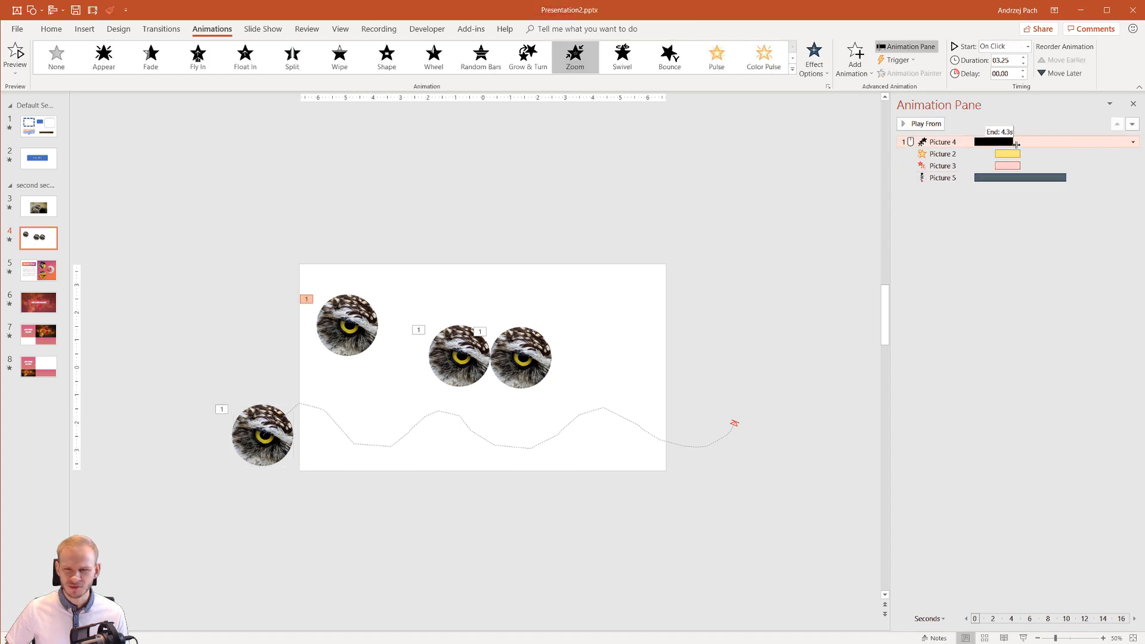
left_click_drag(1019, 142, 1026, 141)
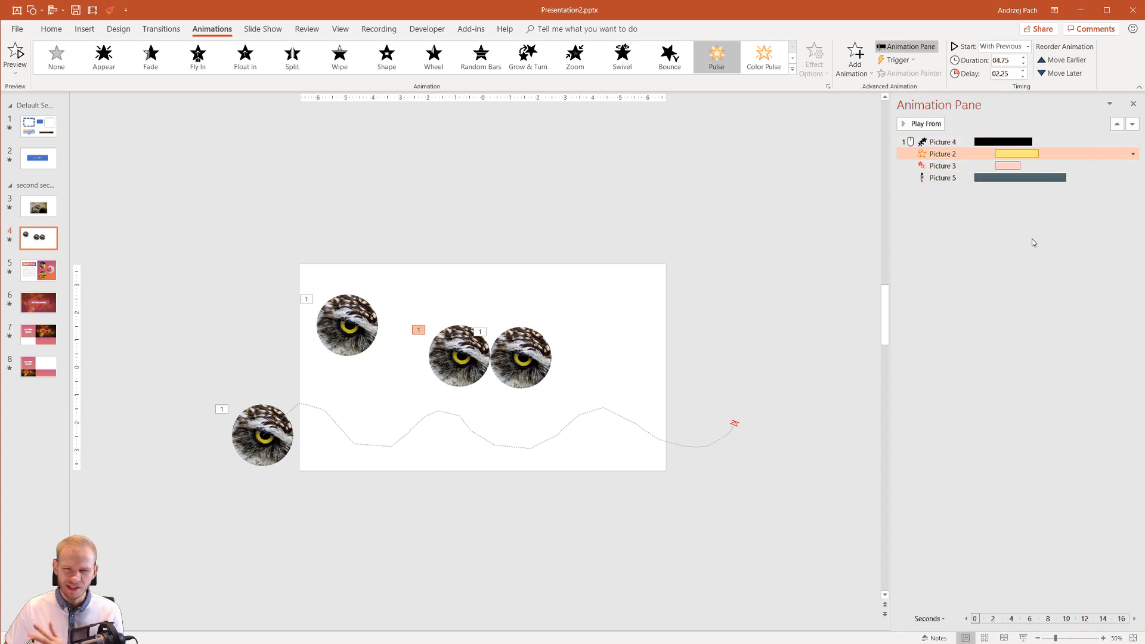
mouse_move(1021, 190)
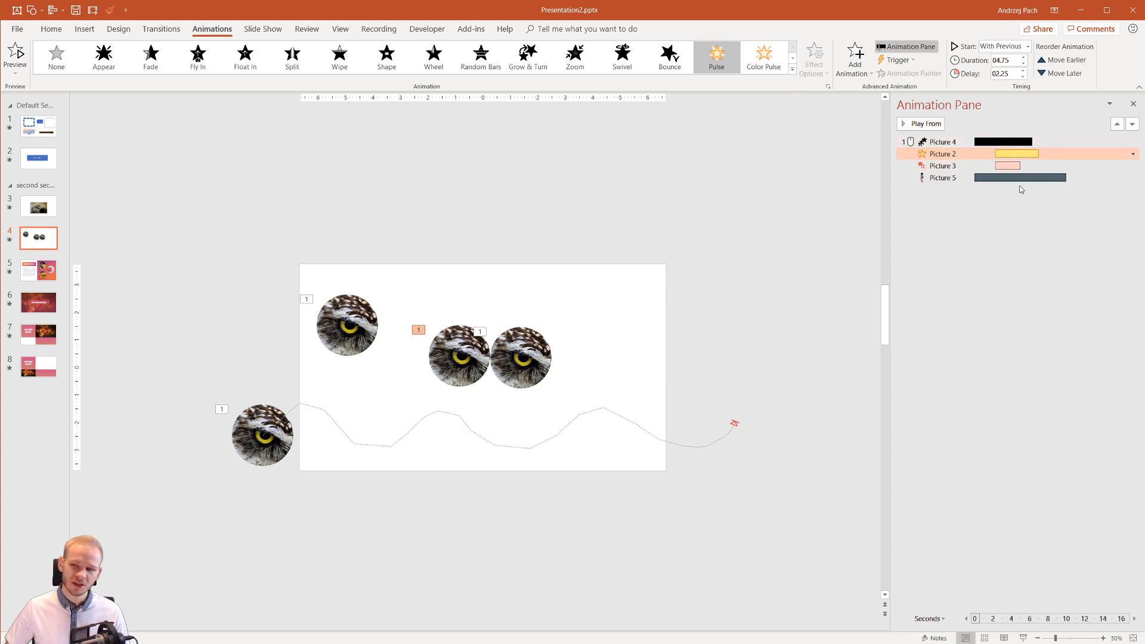
mouse_move(982, 60)
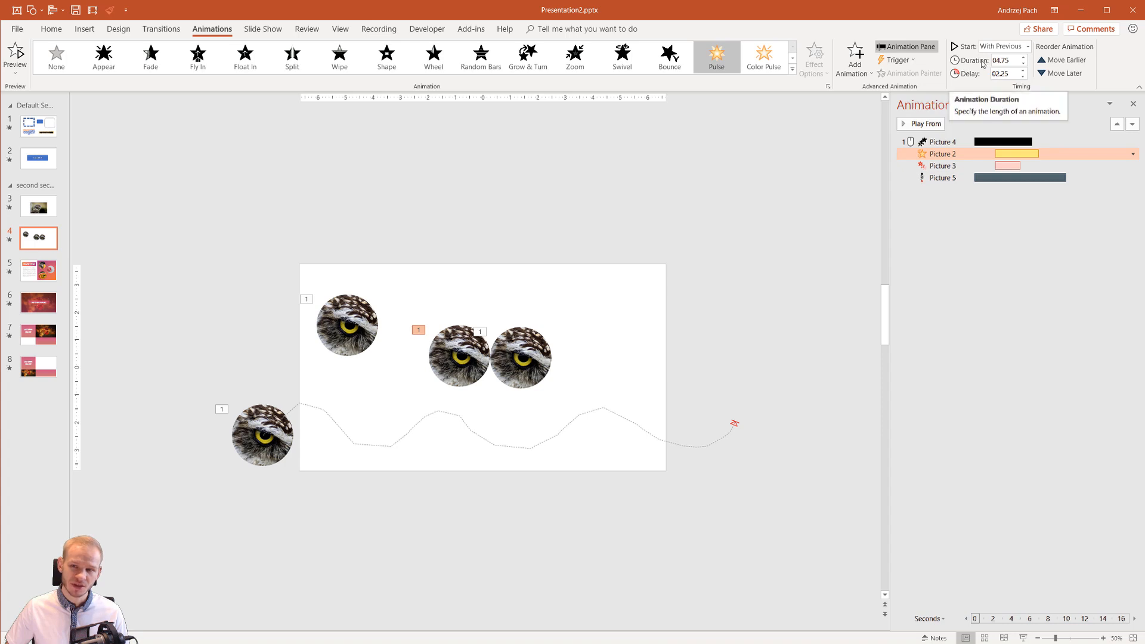
left_click(347, 325)
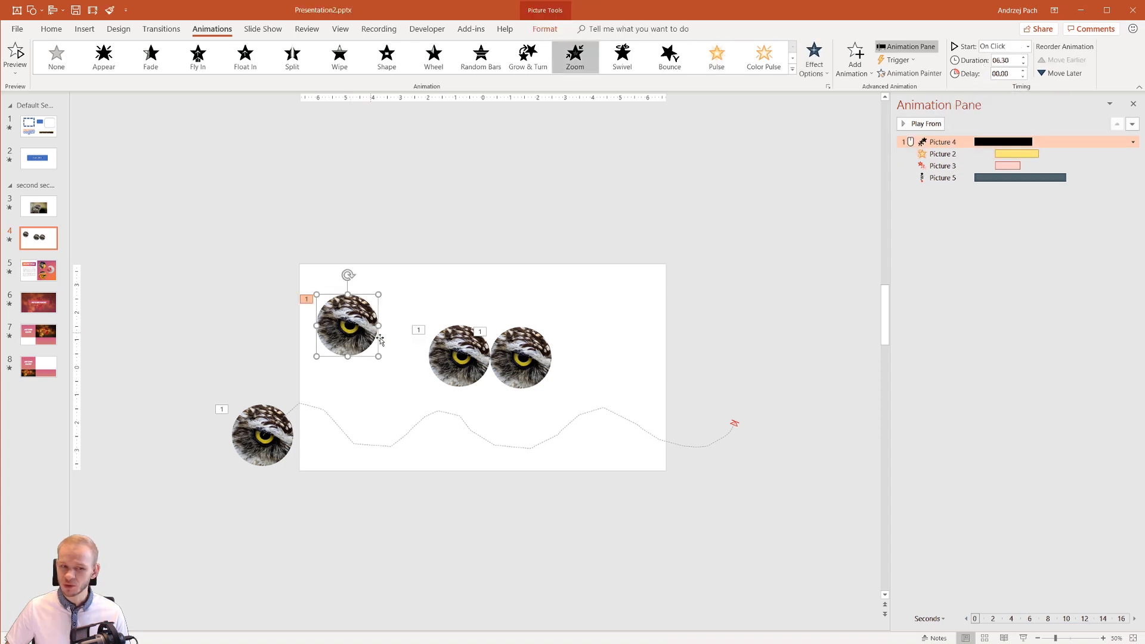
mouse_move(730, 276)
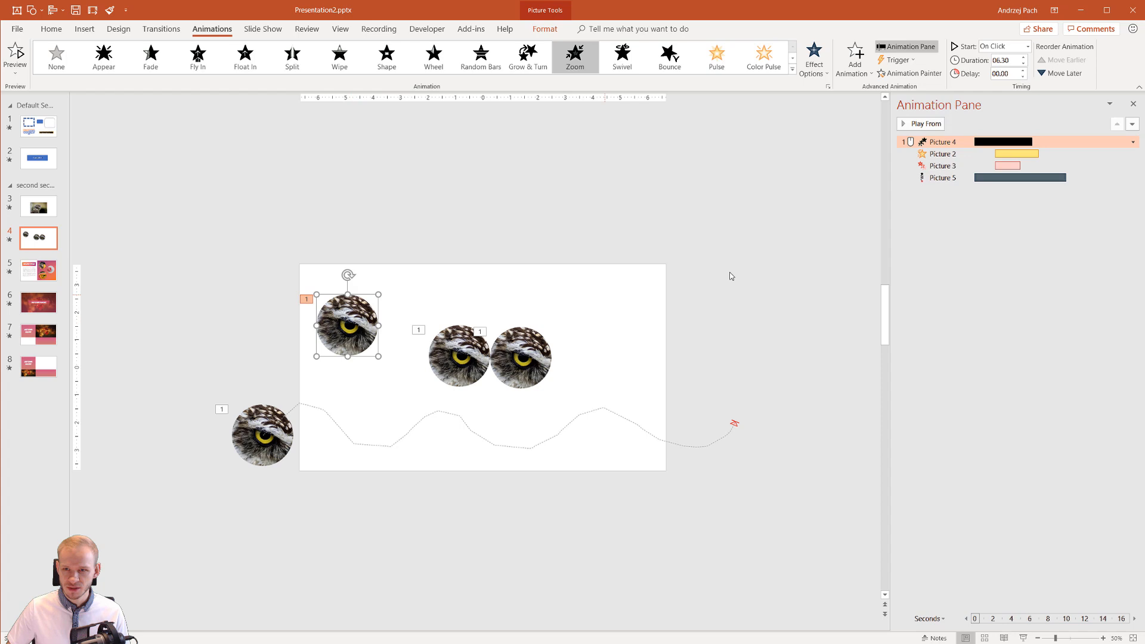
Step: Move the upper-left owl-eye picture into a row with the other two eyes
left_click(1004, 60)
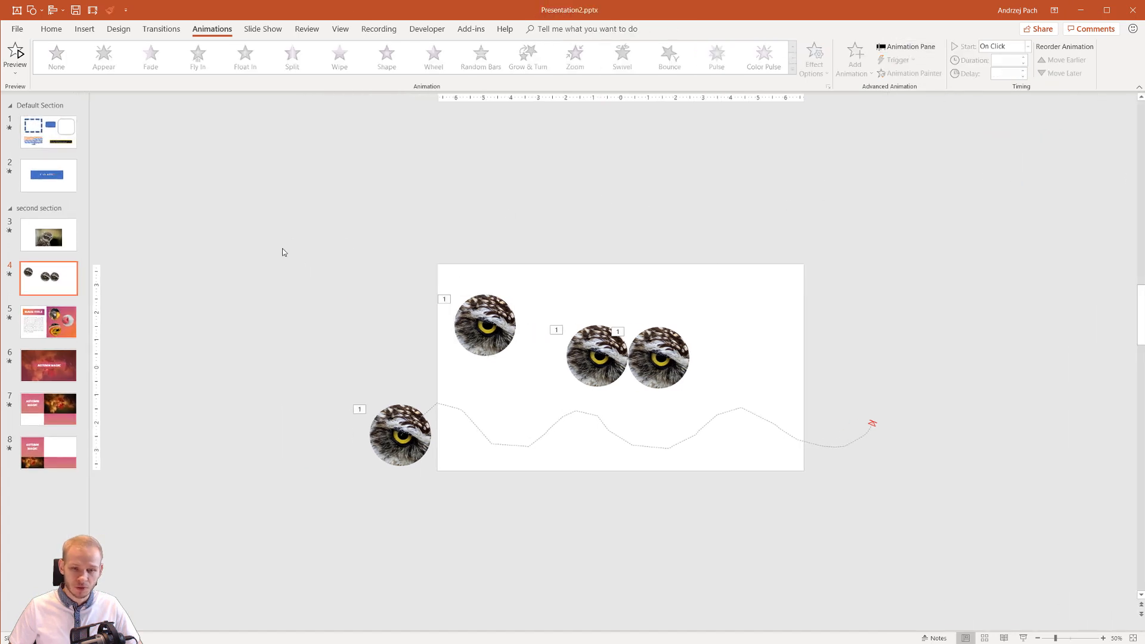
left_click(526, 357)
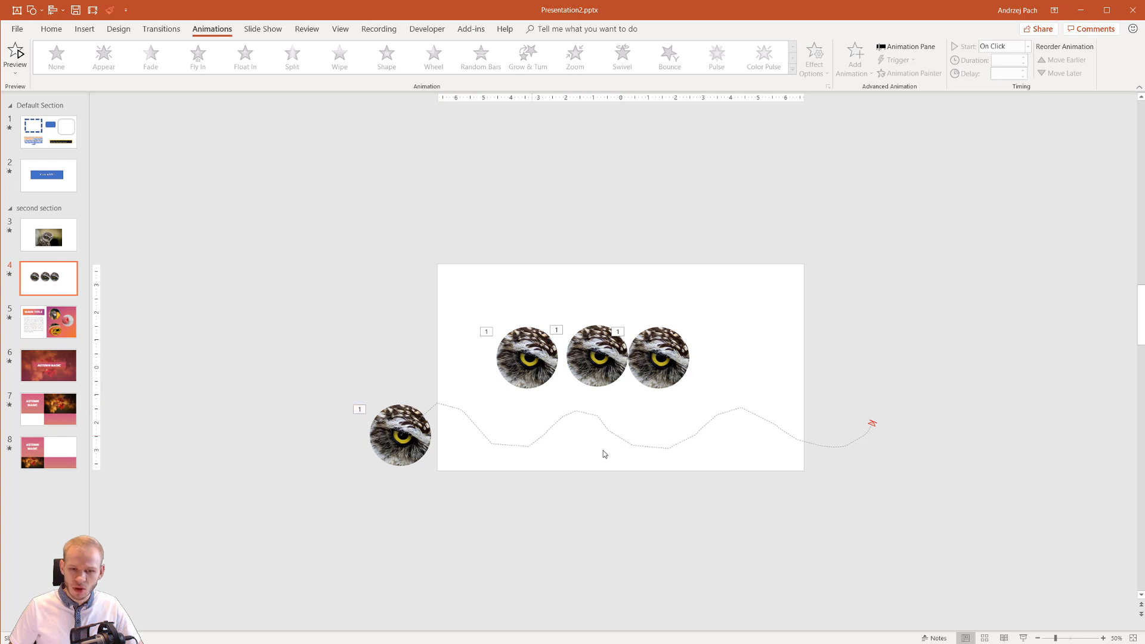
mouse_move(742, 401)
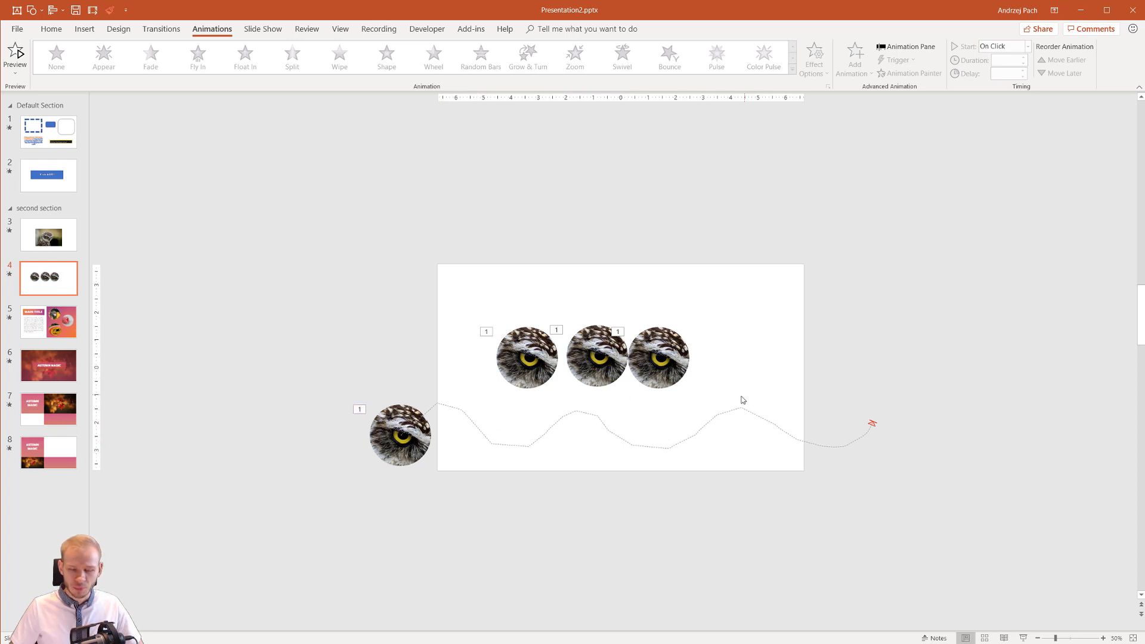
Step: Show the animation timeline and shift Picture 2's bar later so it overlaps Picture 3
left_click(908, 46)
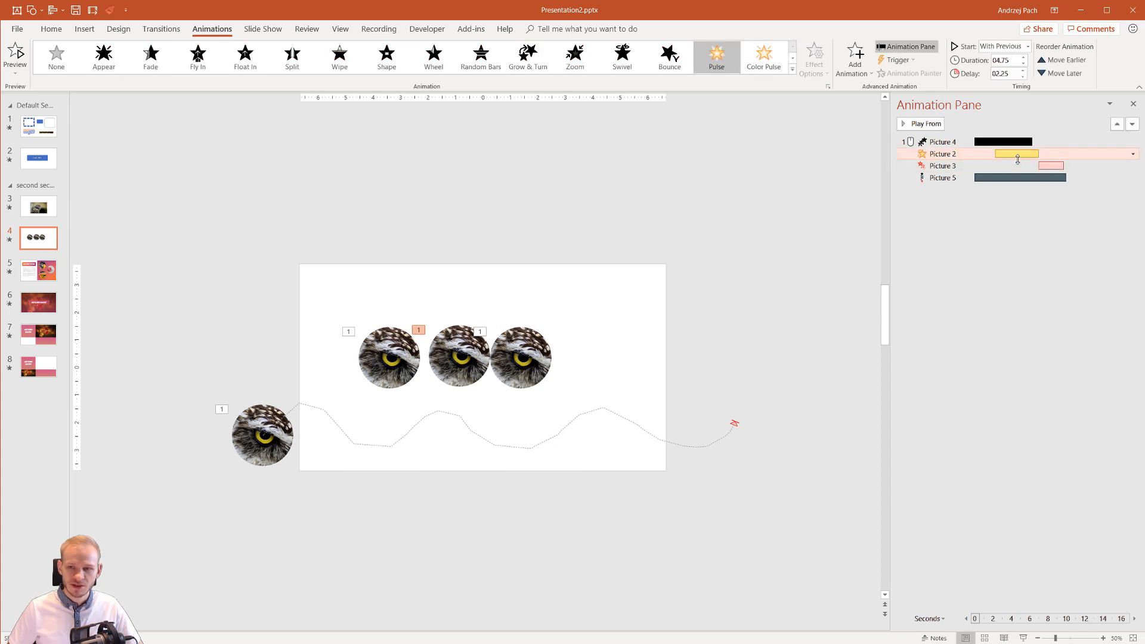
left_click_drag(1018, 154, 1043, 154)
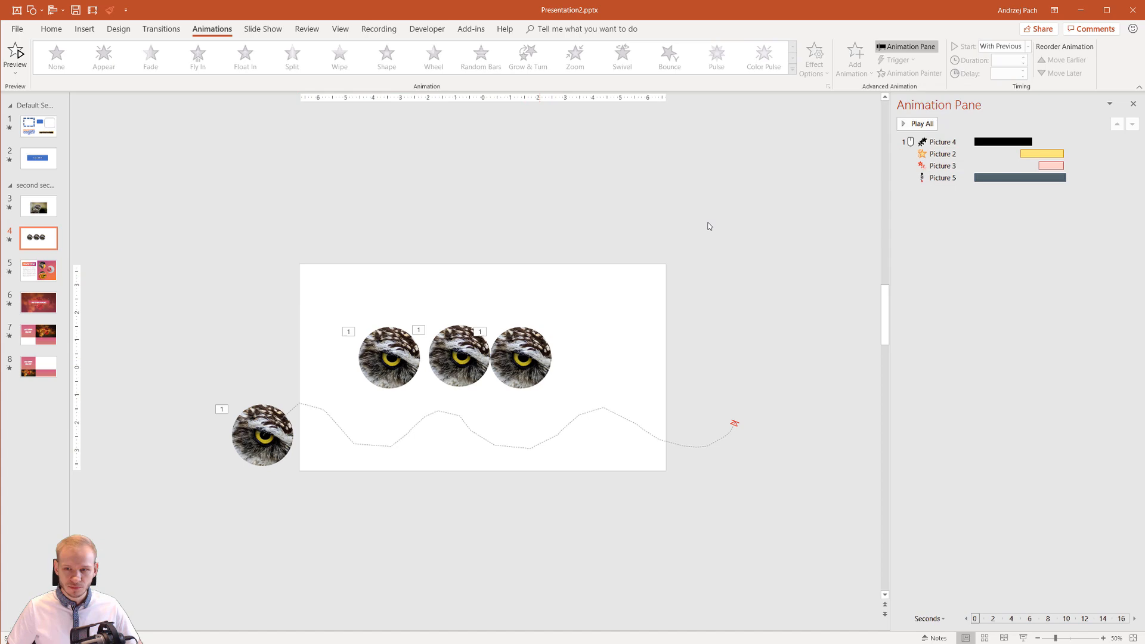
mouse_move(747, 211)
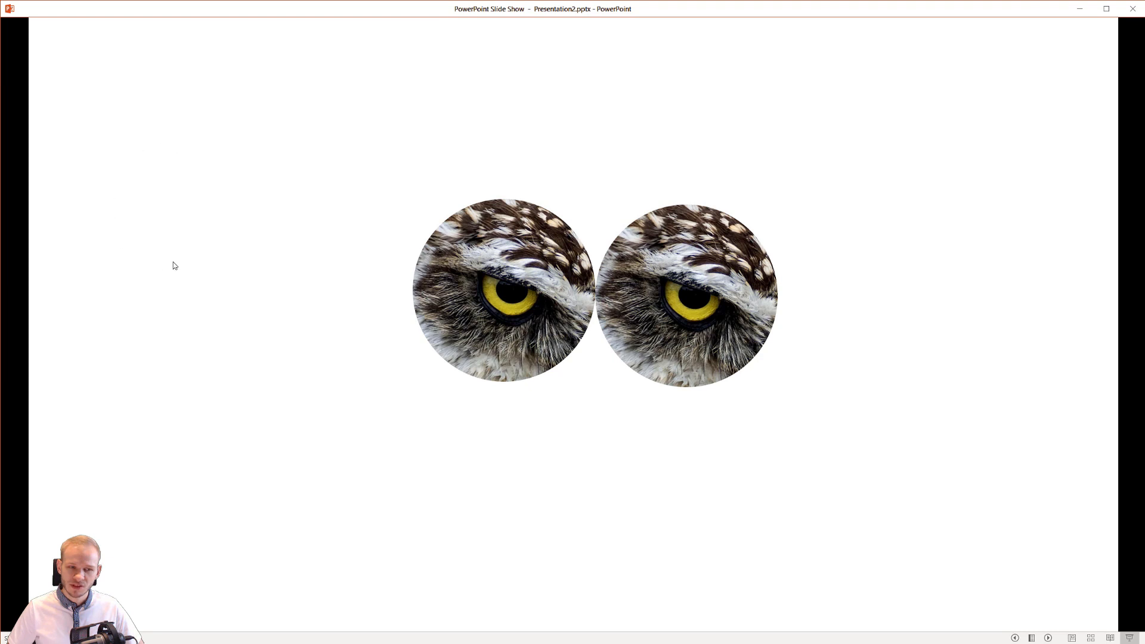
mouse_move(461, 270)
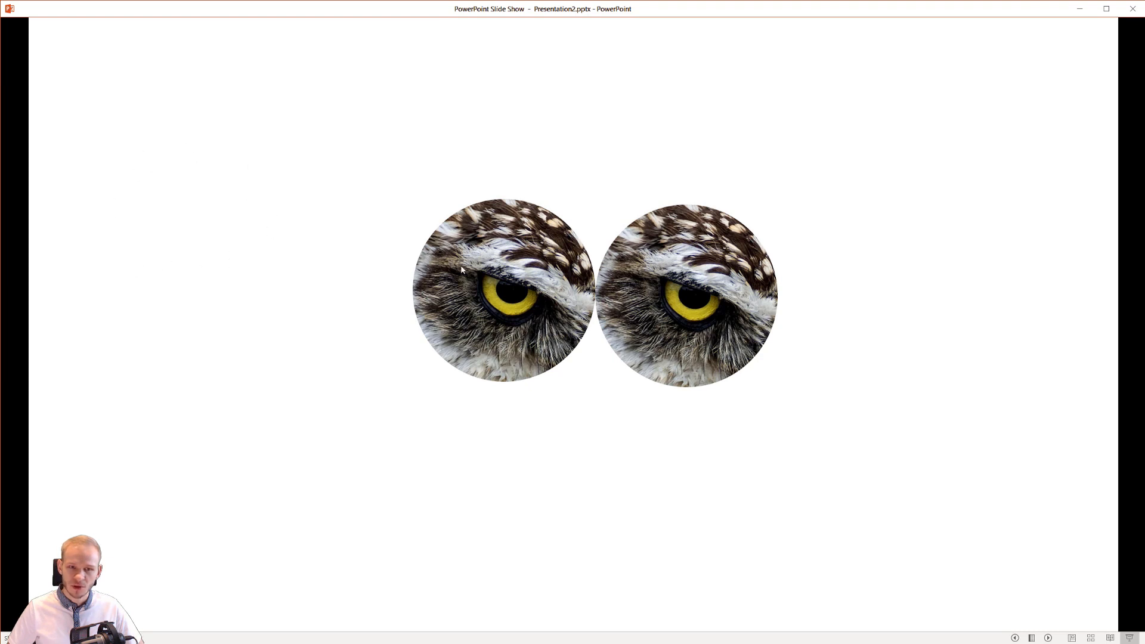
mouse_move(601, 179)
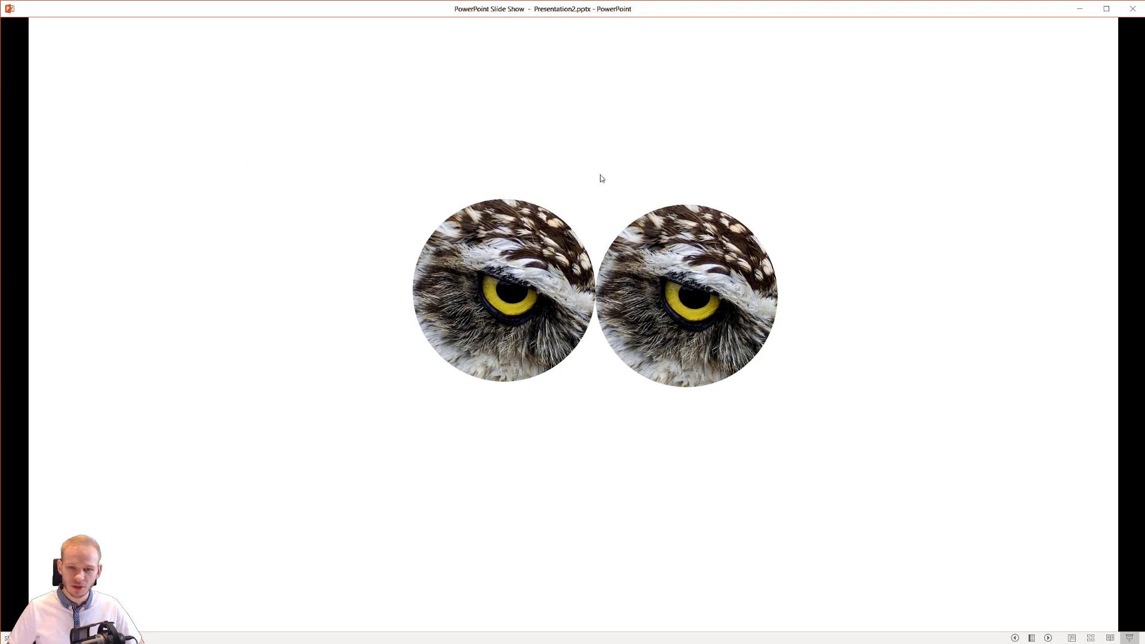
mouse_move(427, 309)
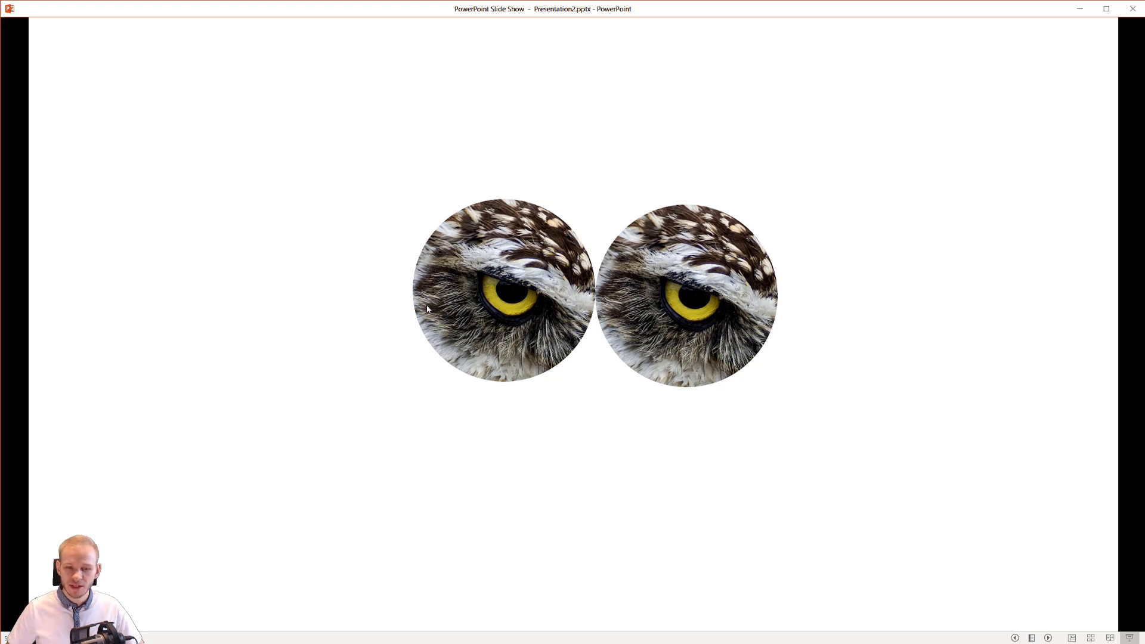
mouse_move(665, 290)
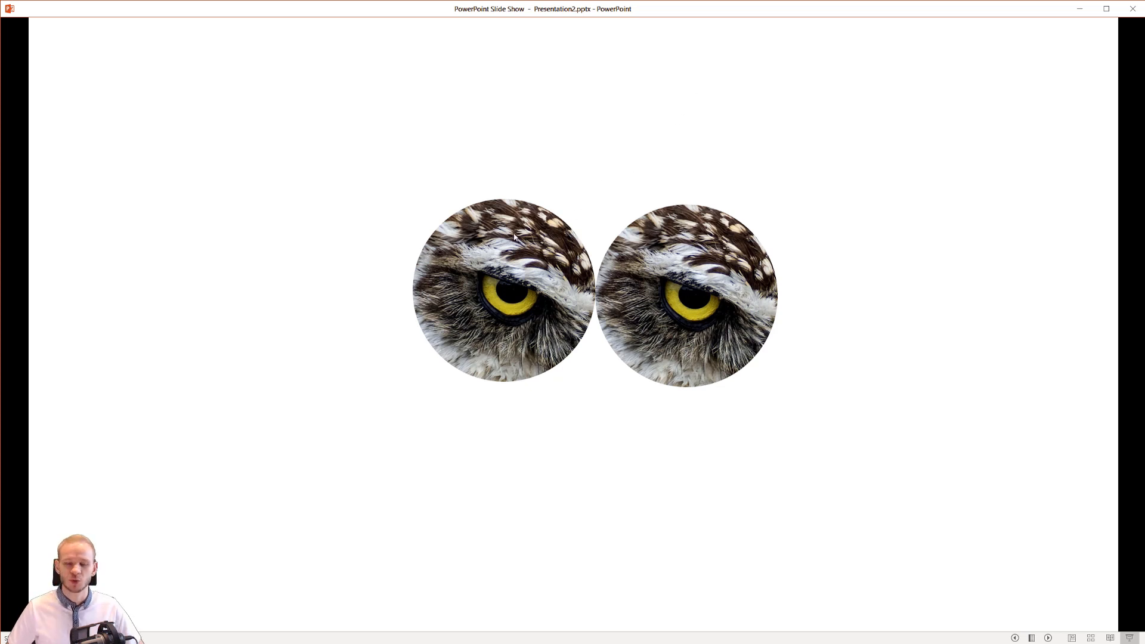
mouse_move(502, 281)
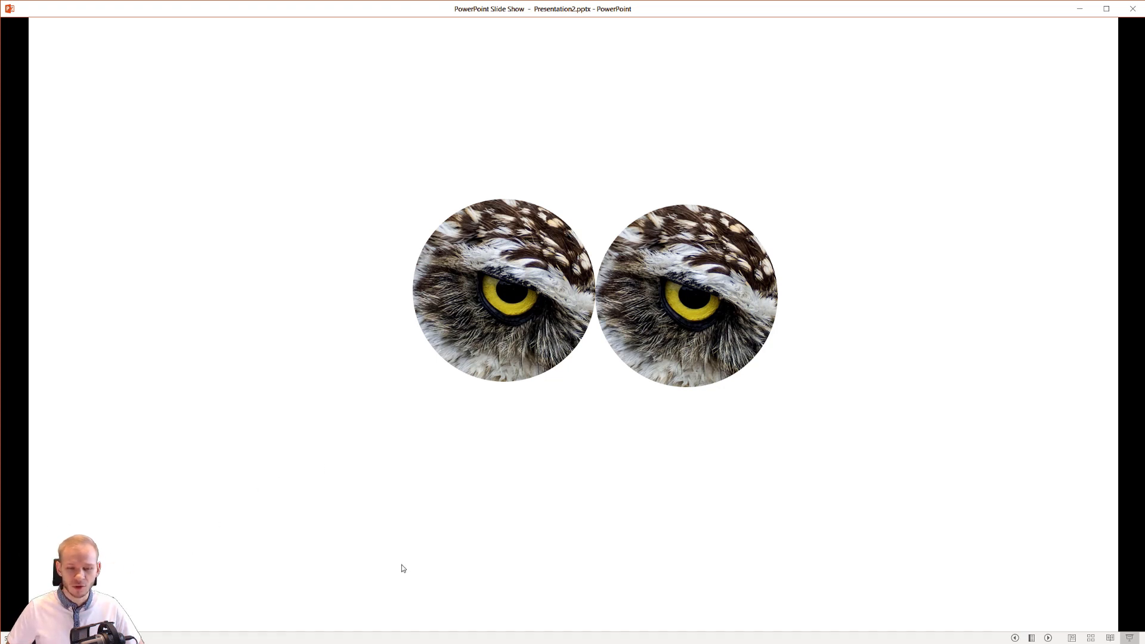
mouse_move(824, 485)
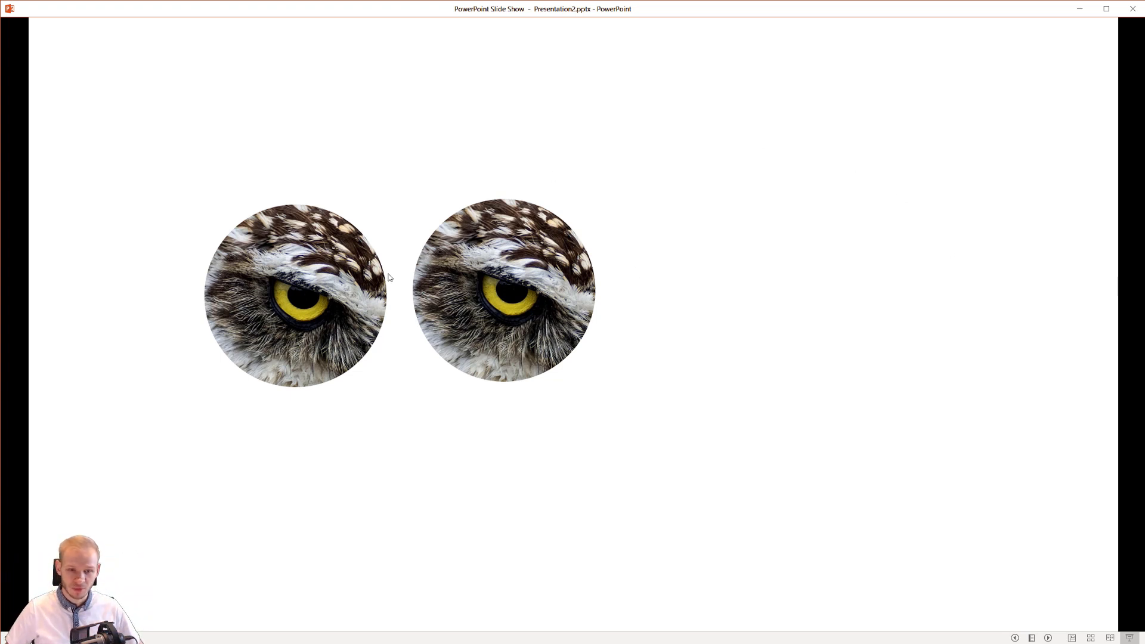
mouse_move(663, 357)
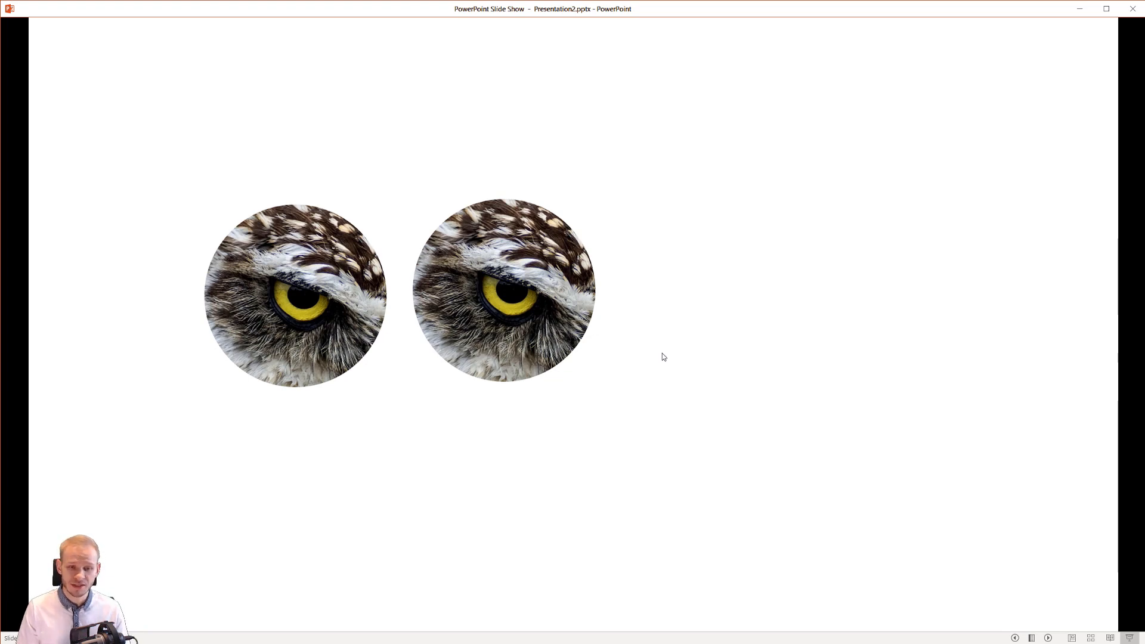
Step: End the slide show after watching slide 4's retimed owl-eye animations
key("Escape")
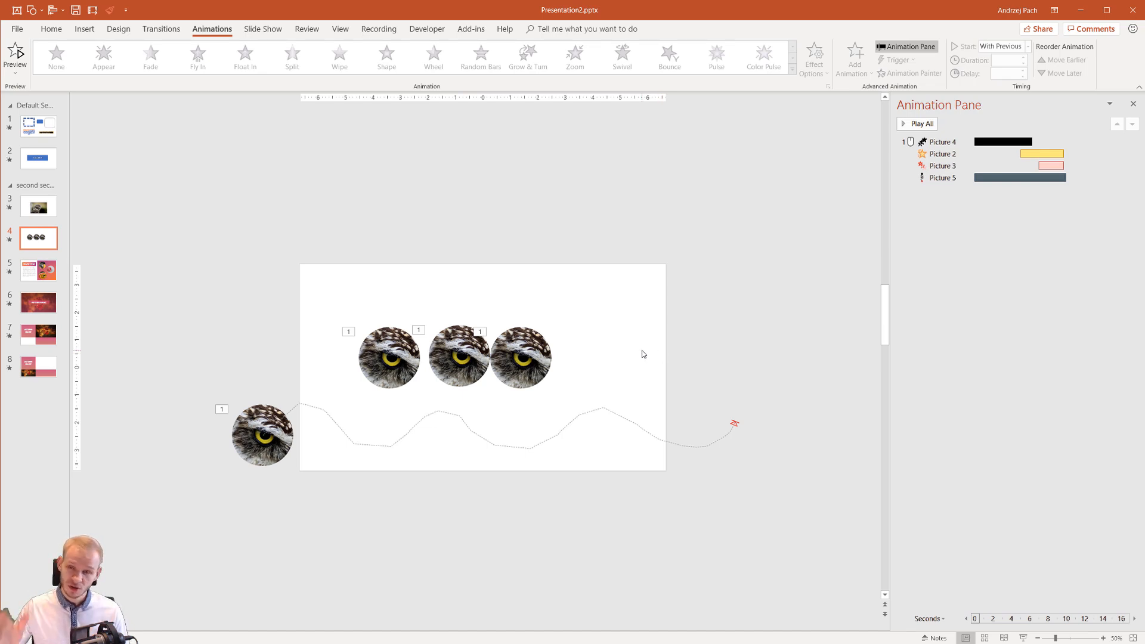
mouse_move(686, 345)
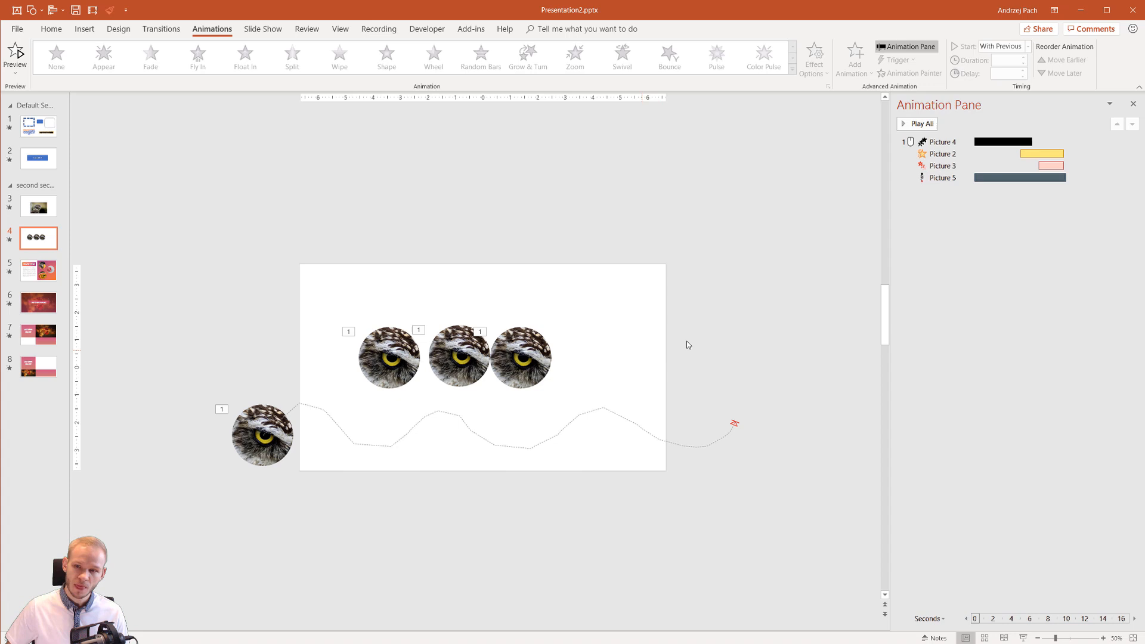
left_click(943, 142)
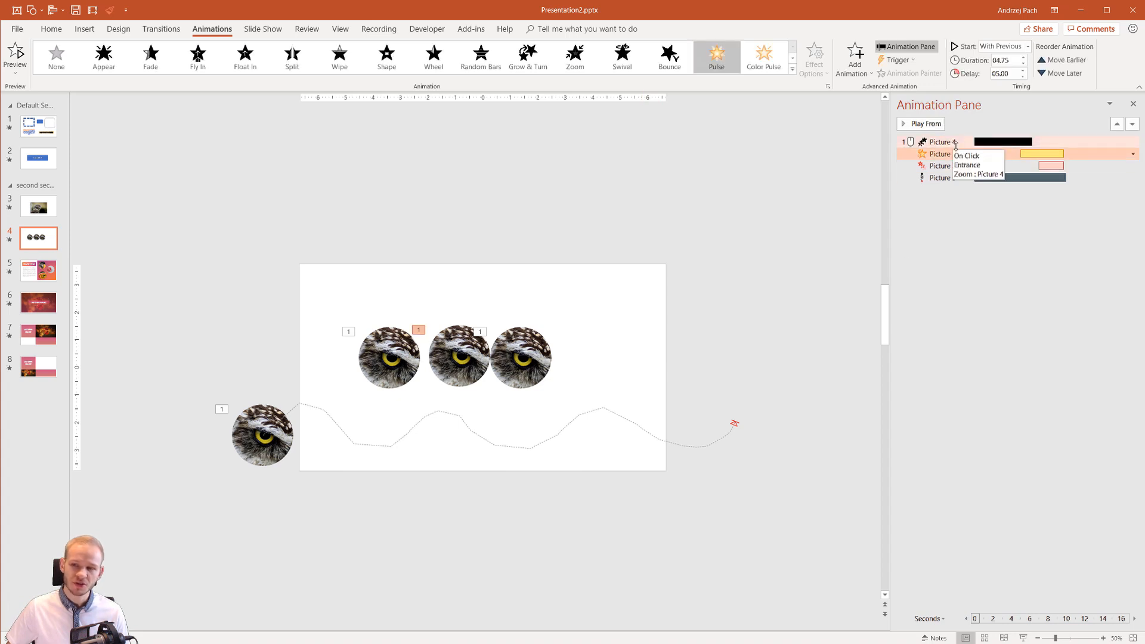